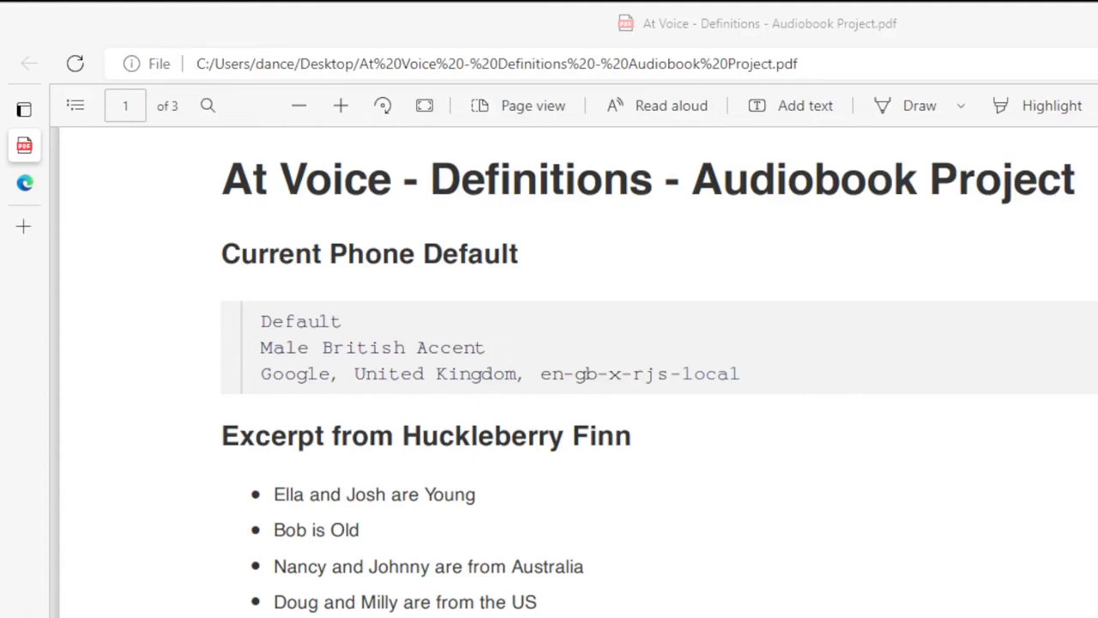
pyautogui.moveTo(797, 29)
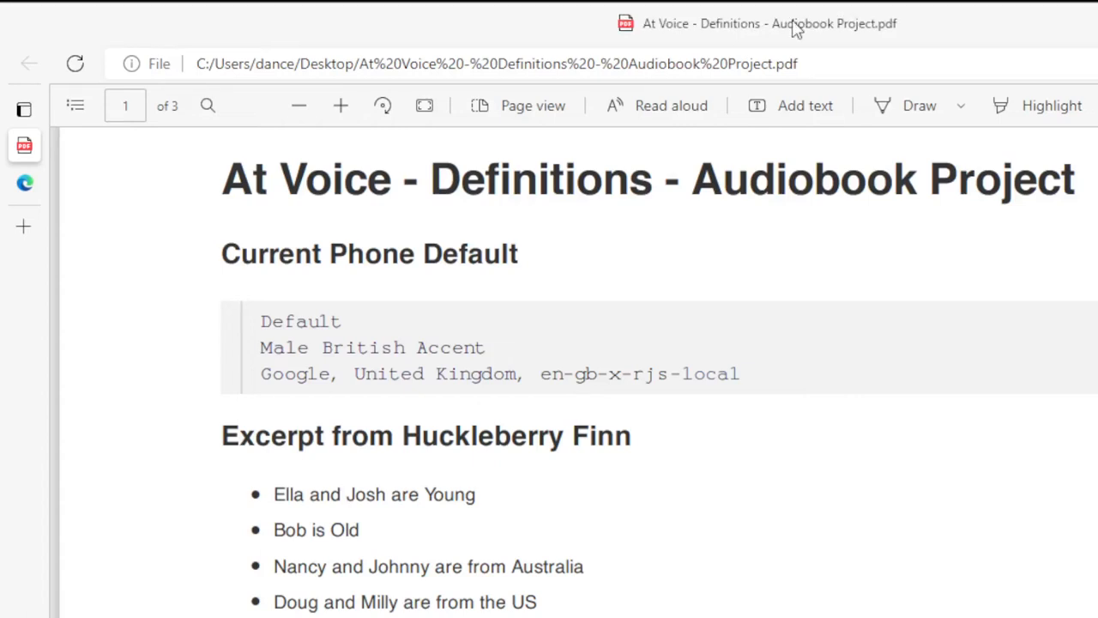
pyautogui.scroll(-3)
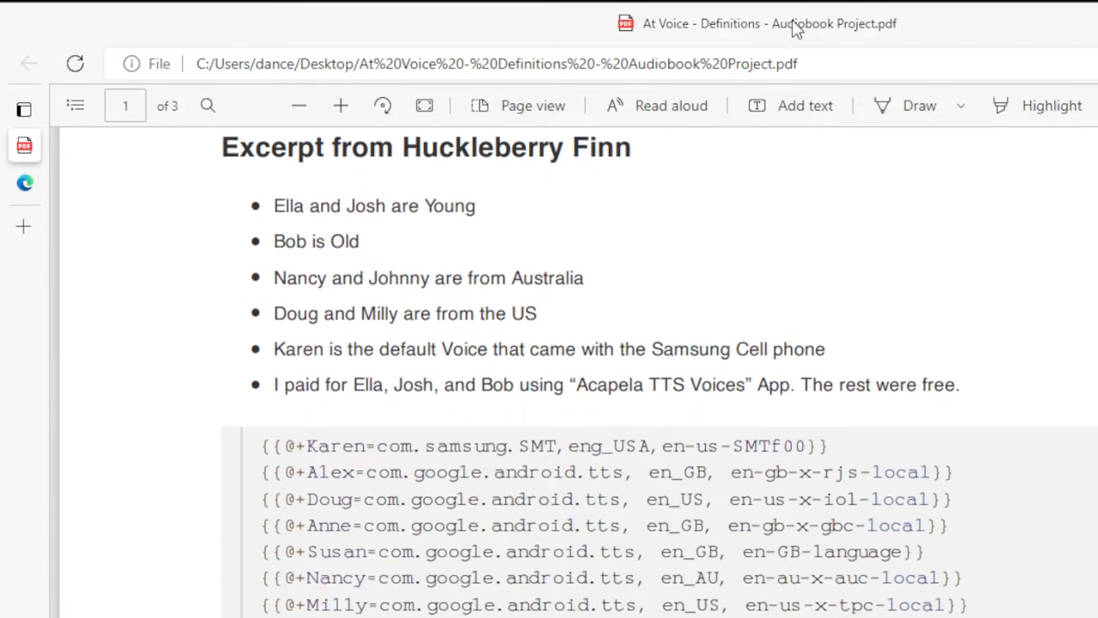
pyautogui.scroll(-3)
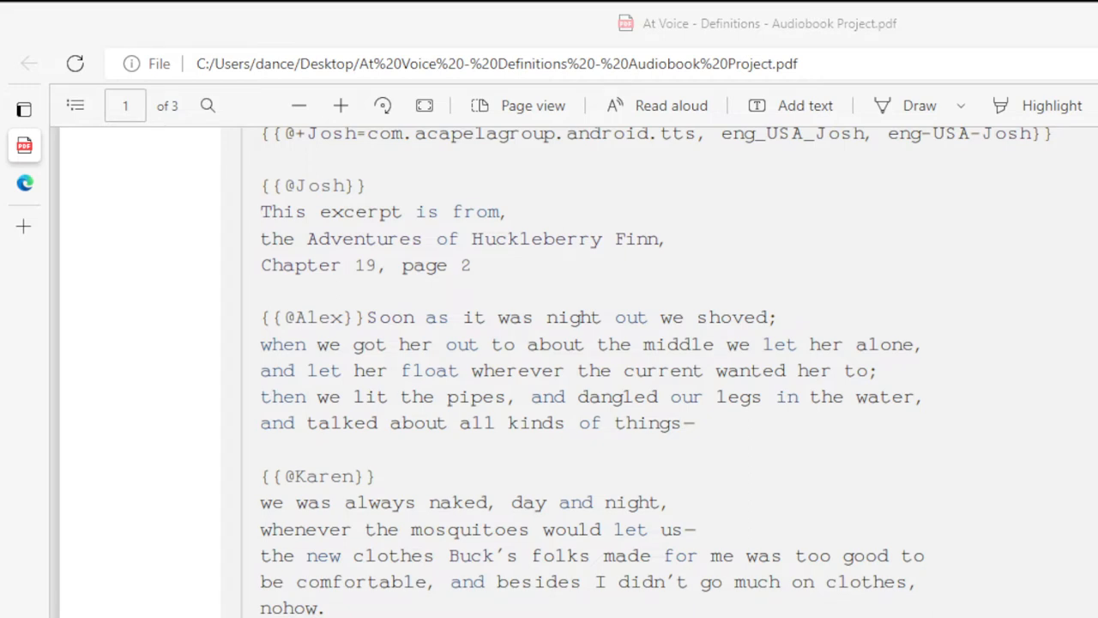
pyautogui.moveTo(877, 41)
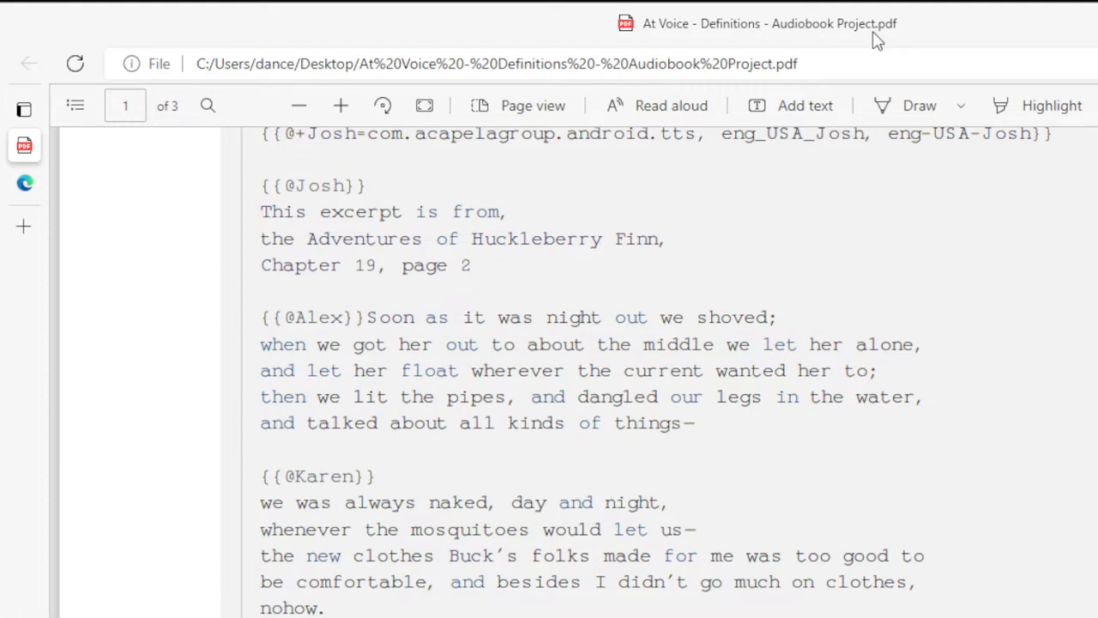
pyautogui.scroll(-3)
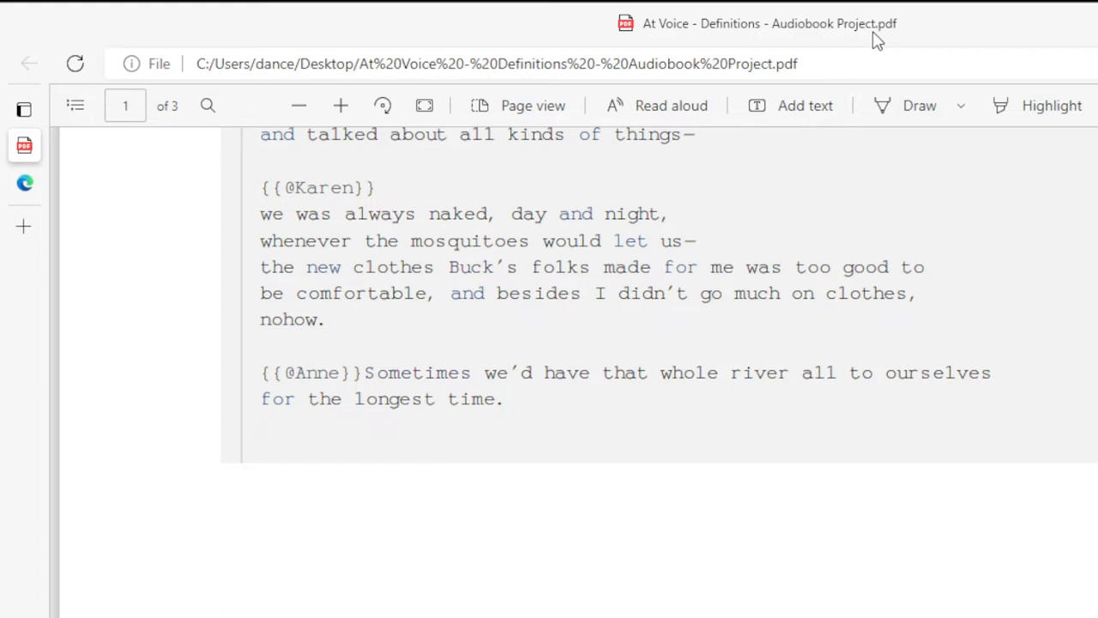
pyautogui.scroll(-3)
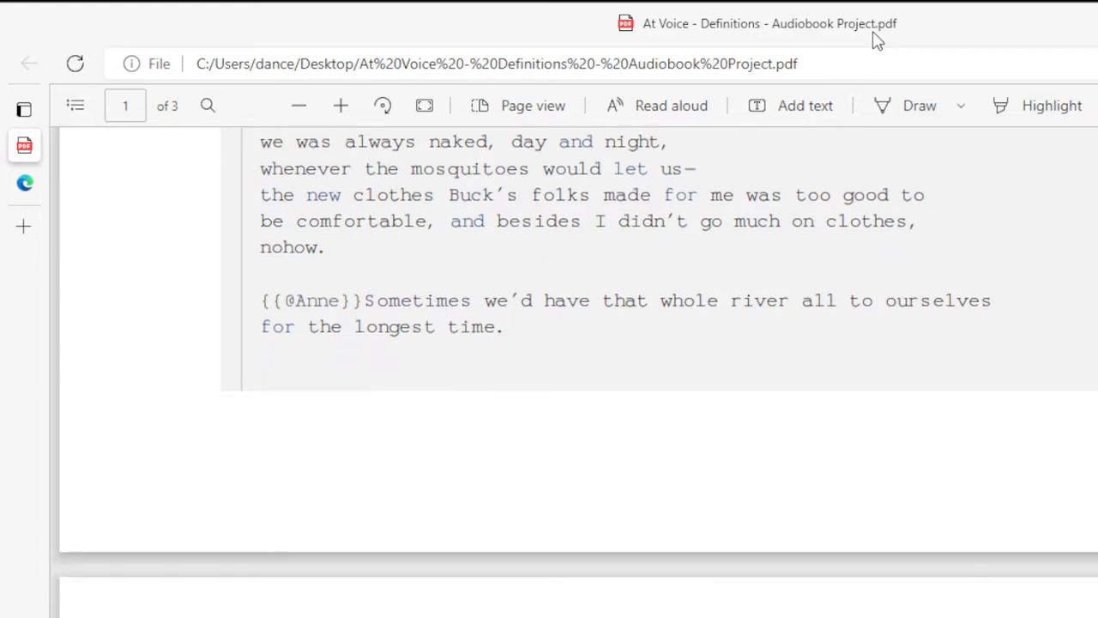
pyautogui.scroll(-3)
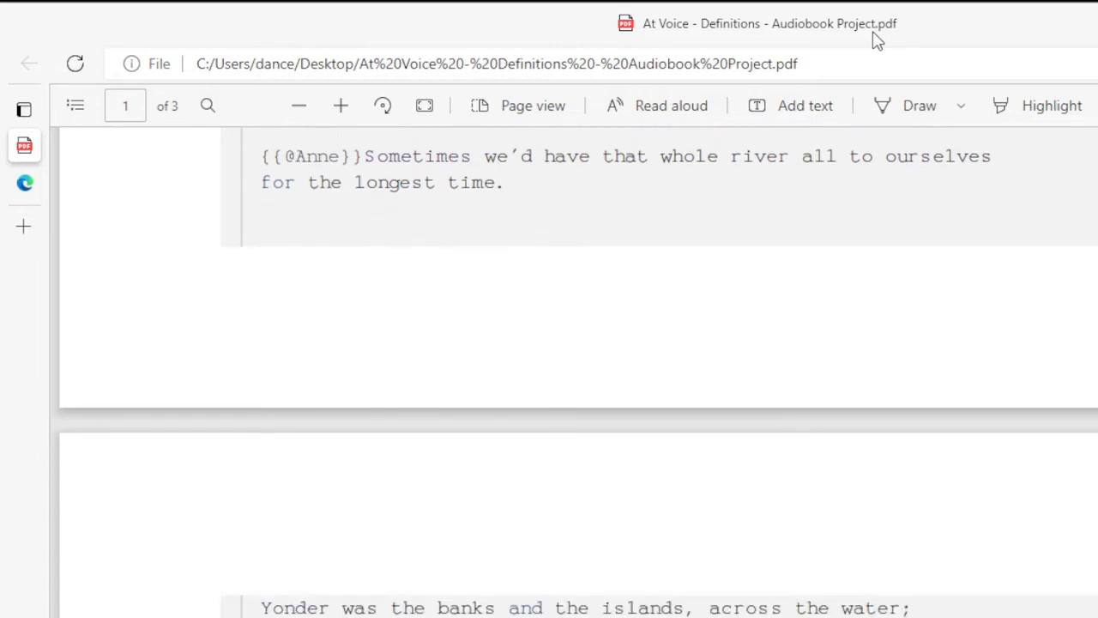
pyautogui.scroll(-3)
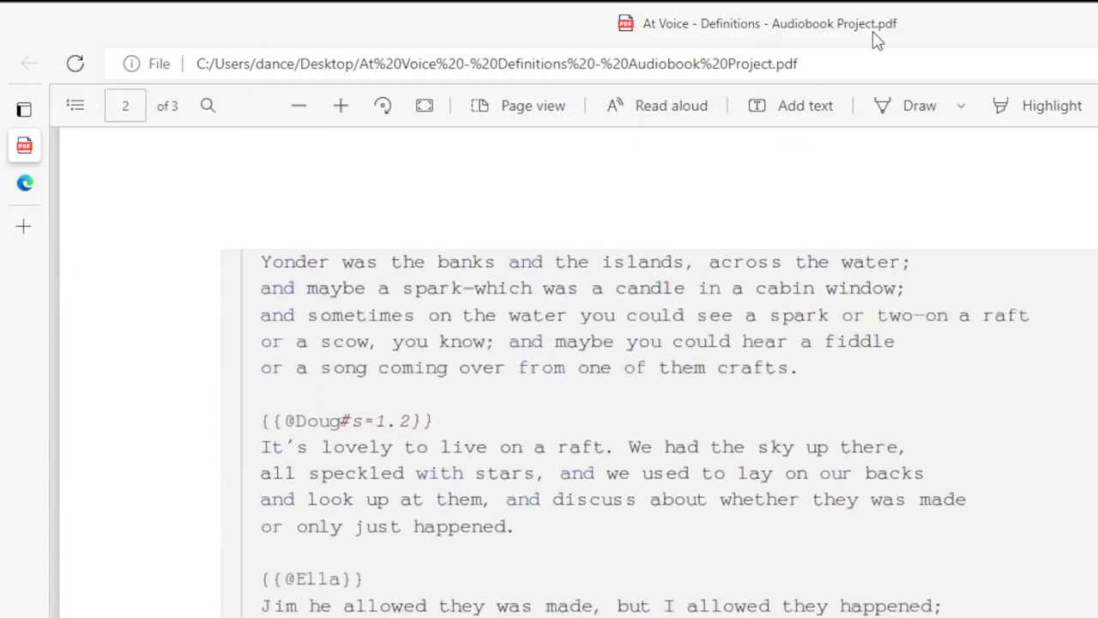
pyautogui.scroll(-3)
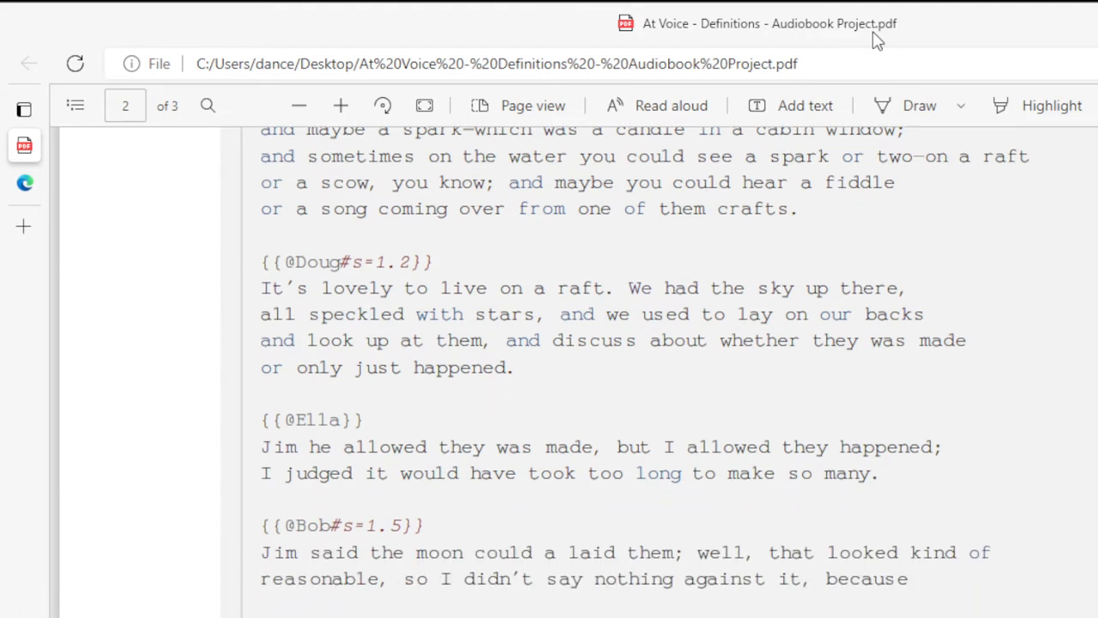
pyautogui.scroll(-3)
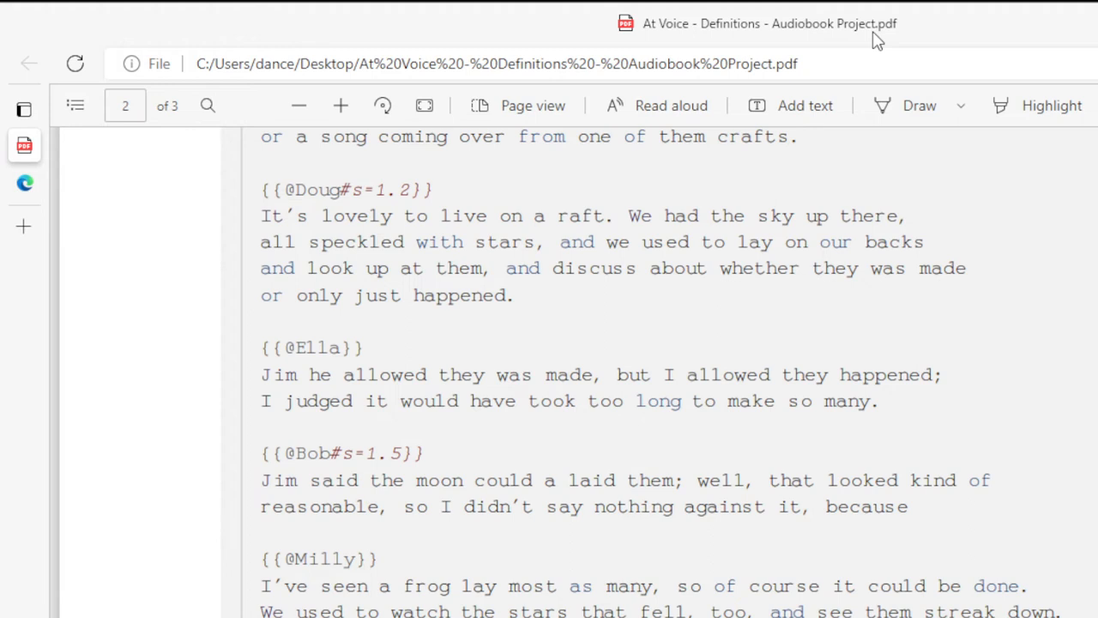
pyautogui.scroll(-3)
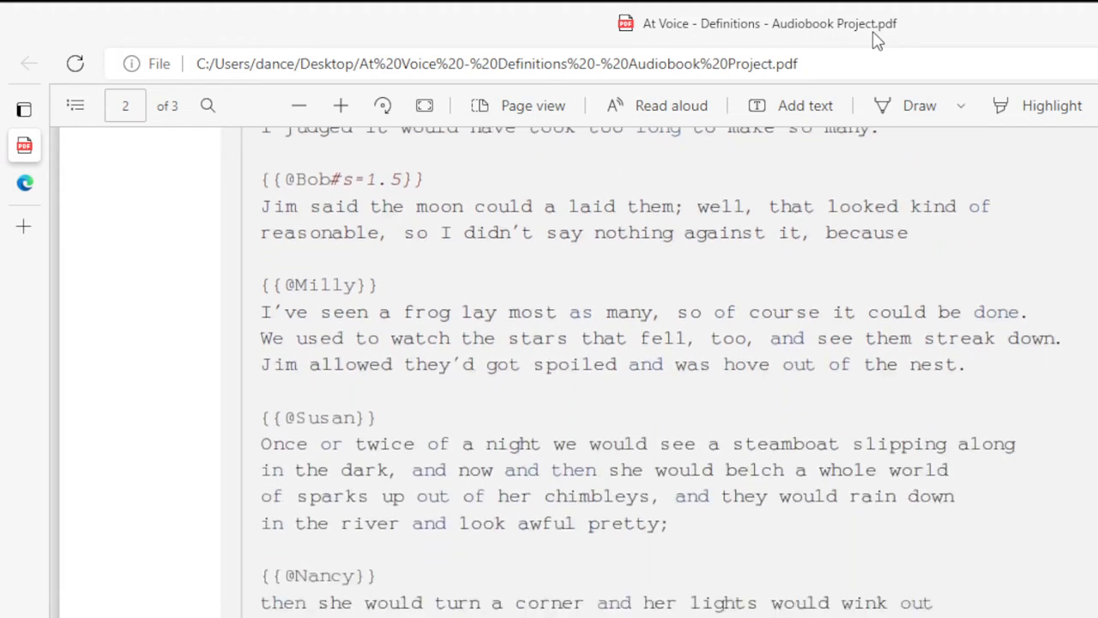
pyautogui.scroll(-3)
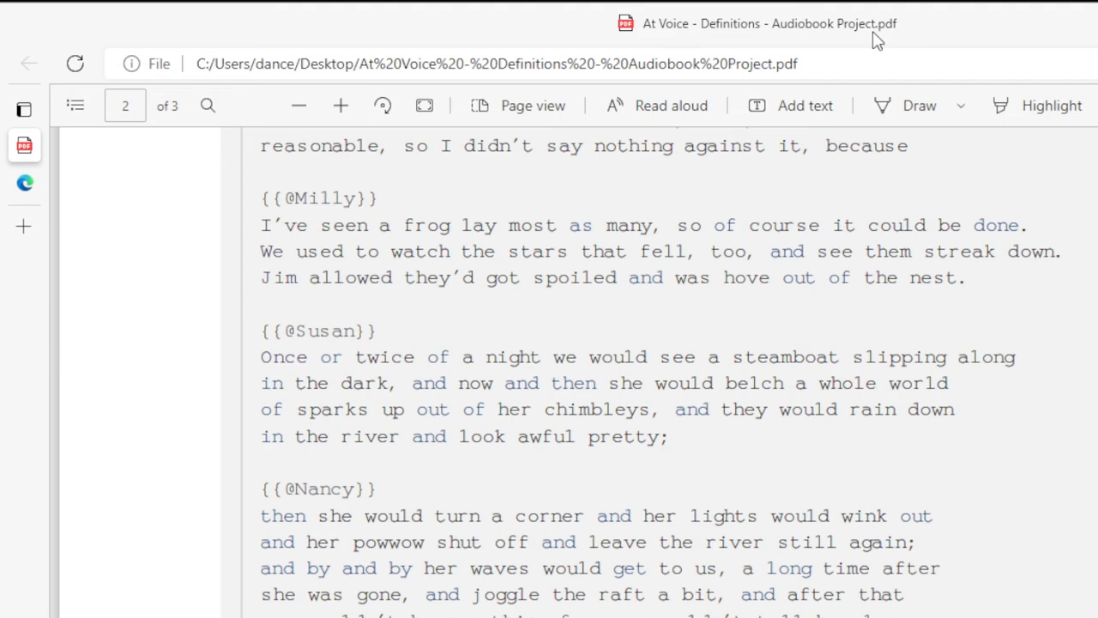
pyautogui.scroll(-3)
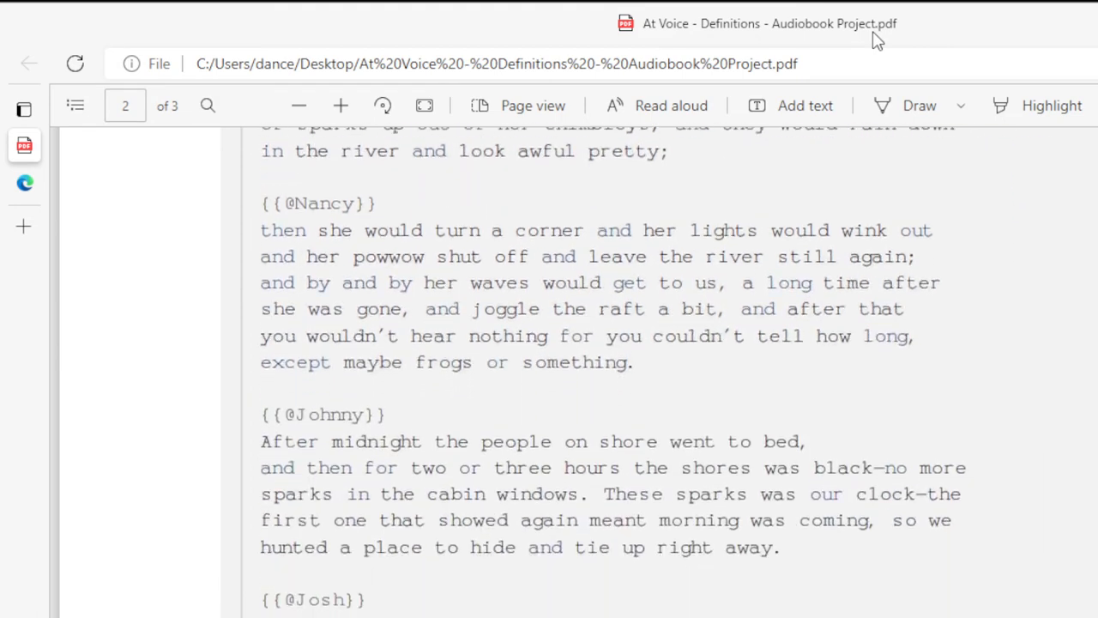
pyautogui.scroll(-3)
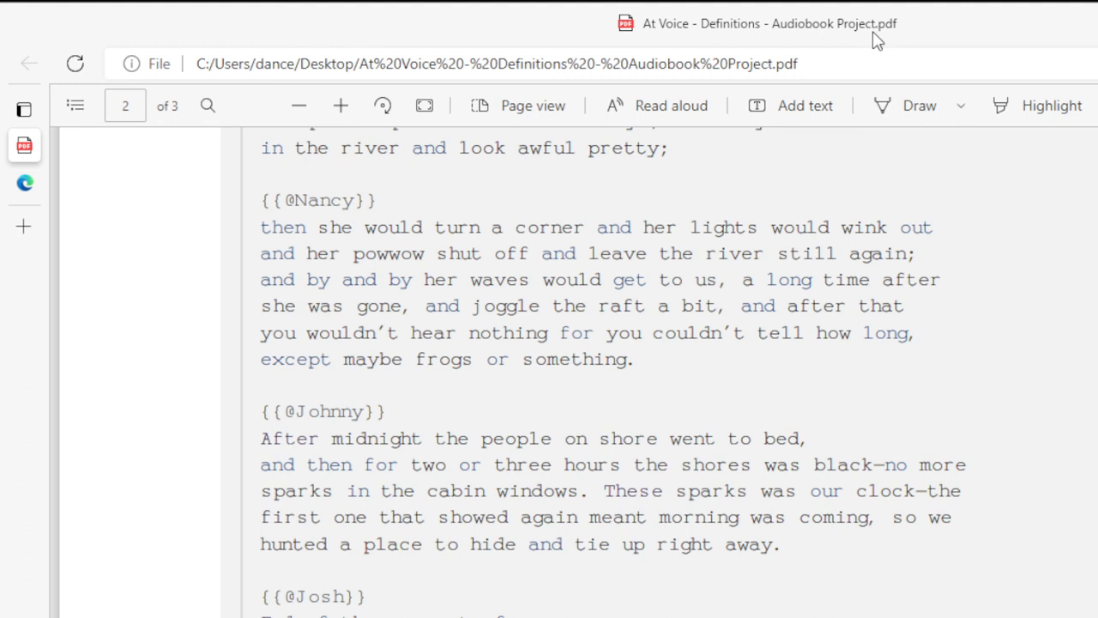
pyautogui.scroll(-3)
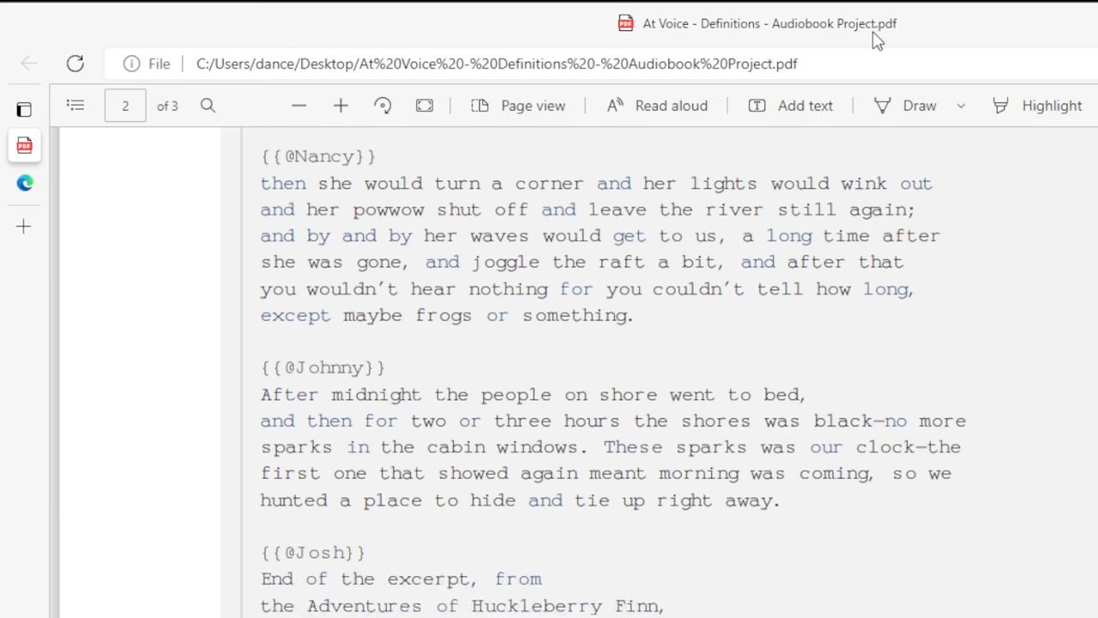
pyautogui.scroll(-3)
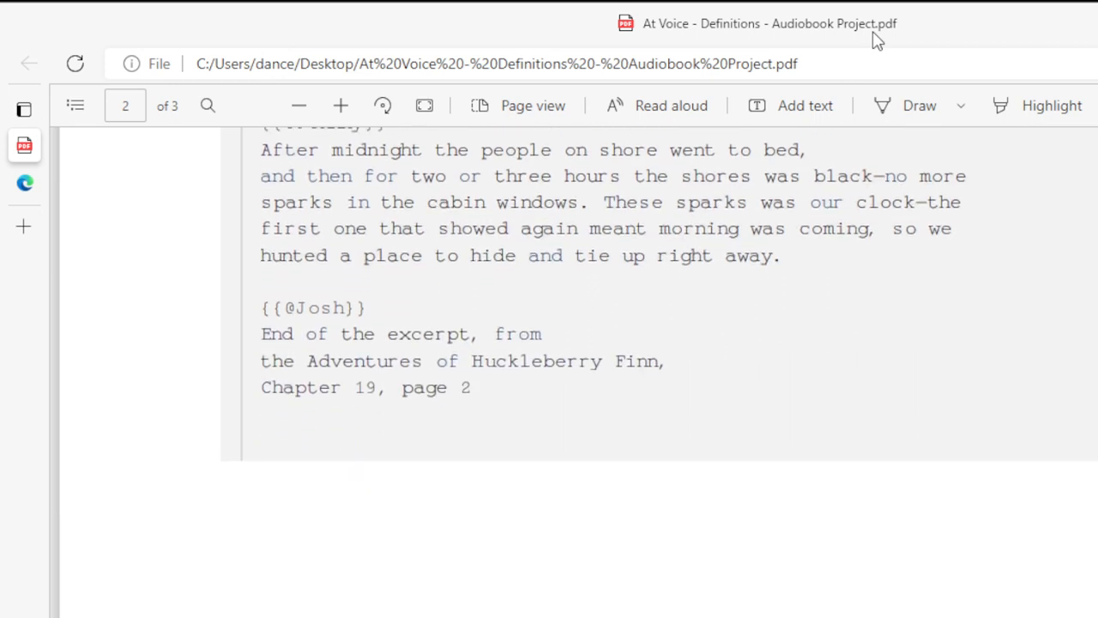